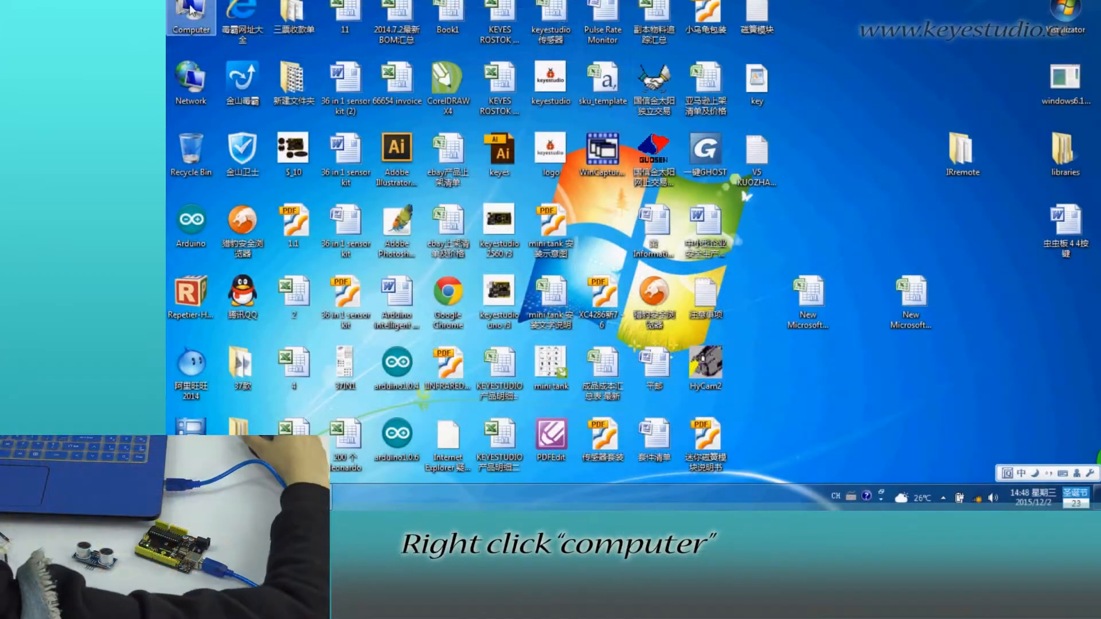
- Open Device Manager from Computer Properties and find Arduino UNO R3 (COM6) under Ports
click(191, 14)
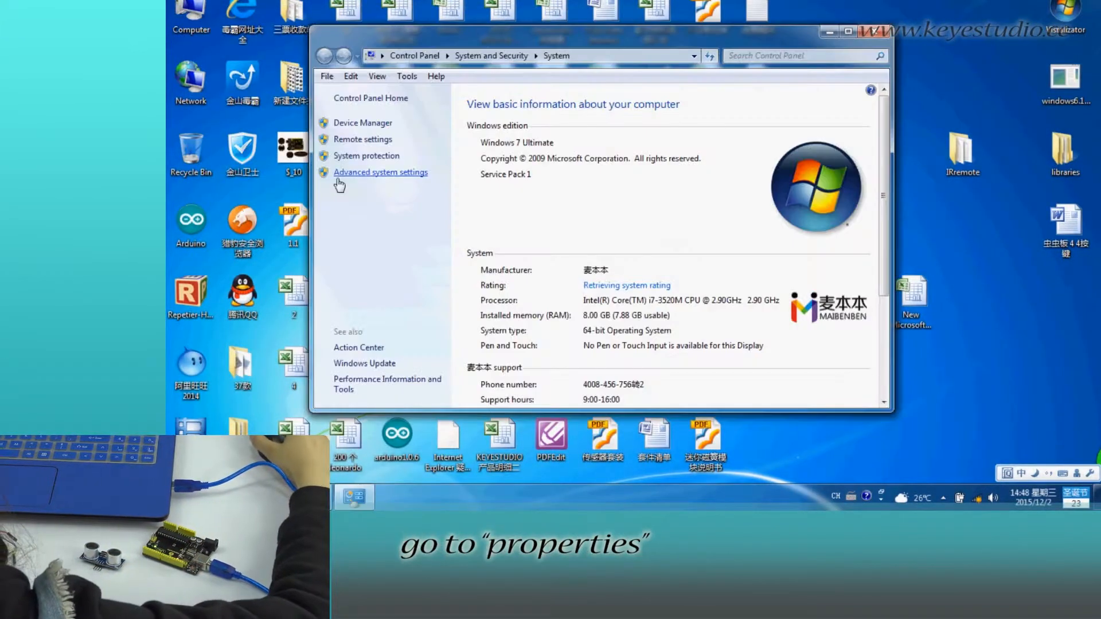
click(364, 123)
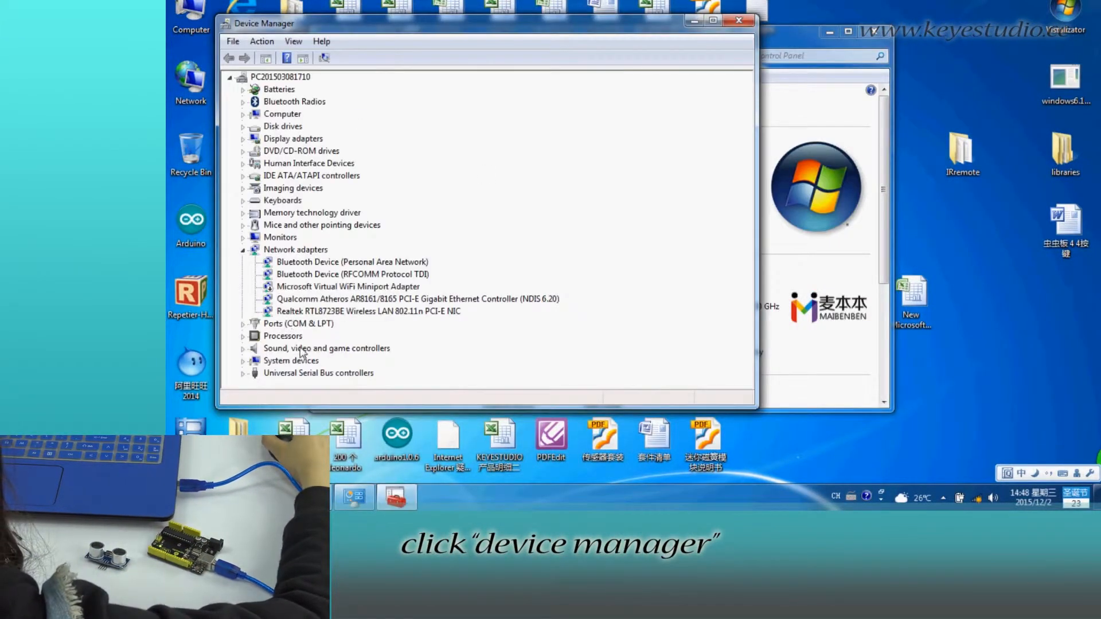
click(299, 323)
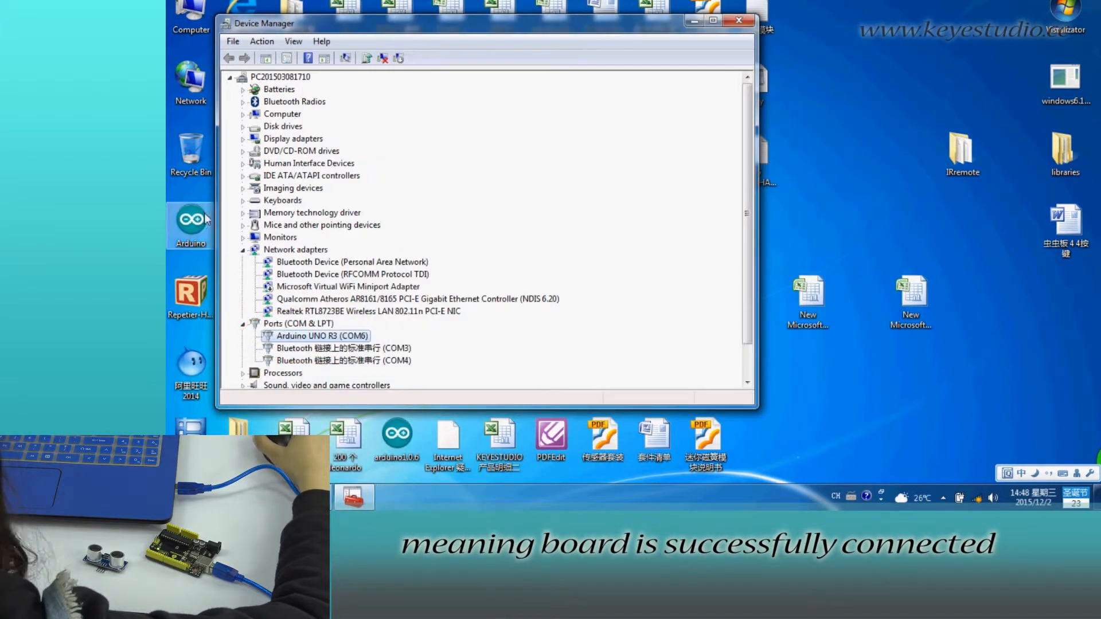
- Launch Arduino IDE and select the ultrasonic sensor test program in the Word document
double_click(190, 222)
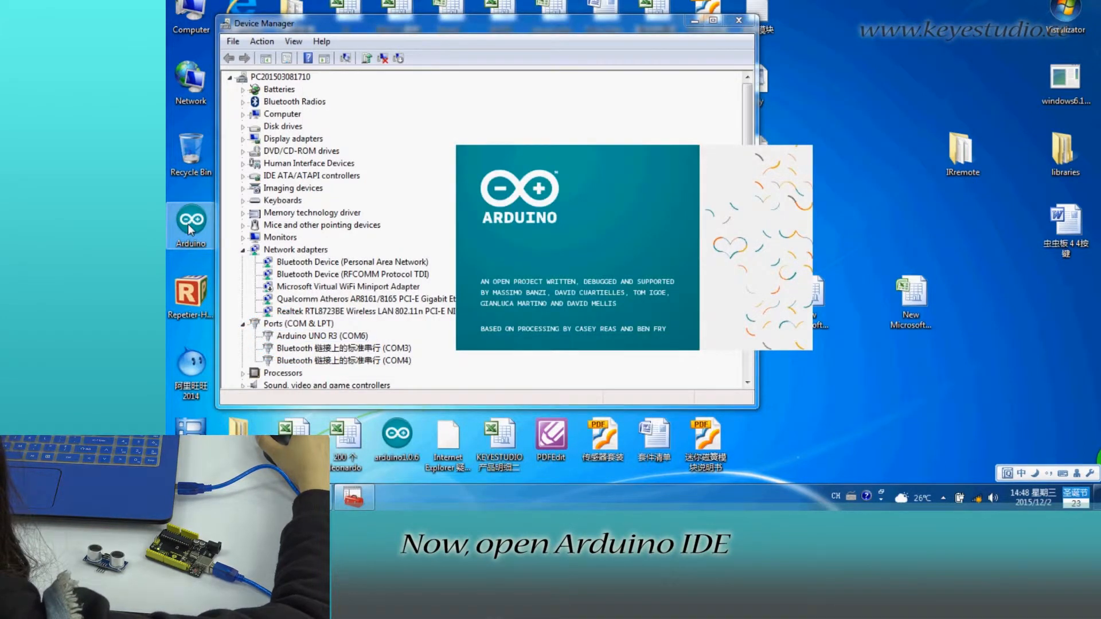
click(570, 153)
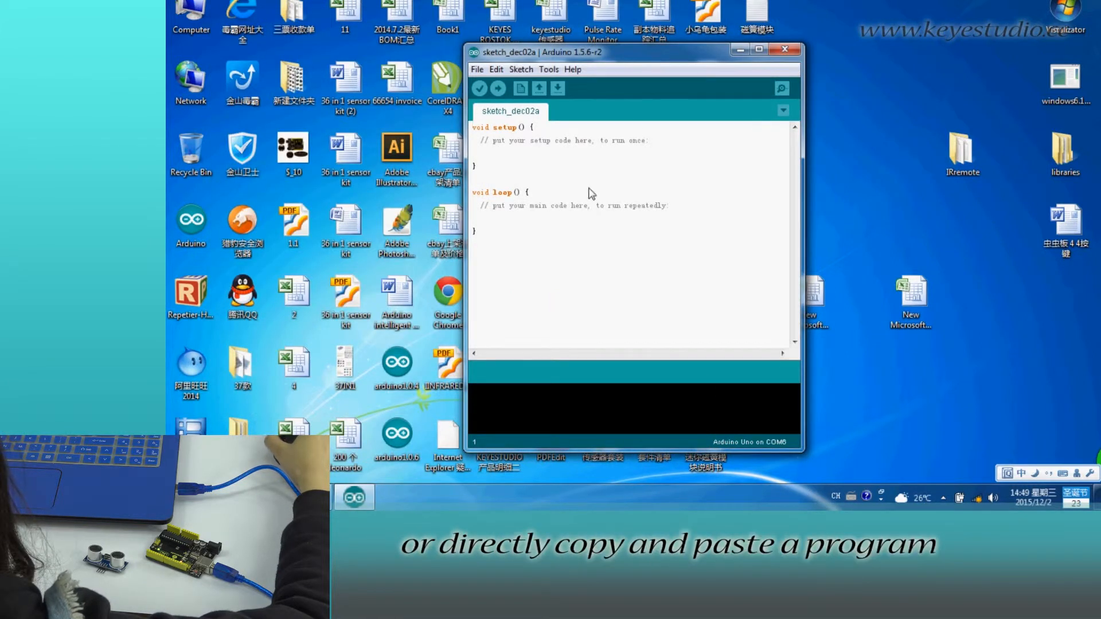
mouse_move(608, 225)
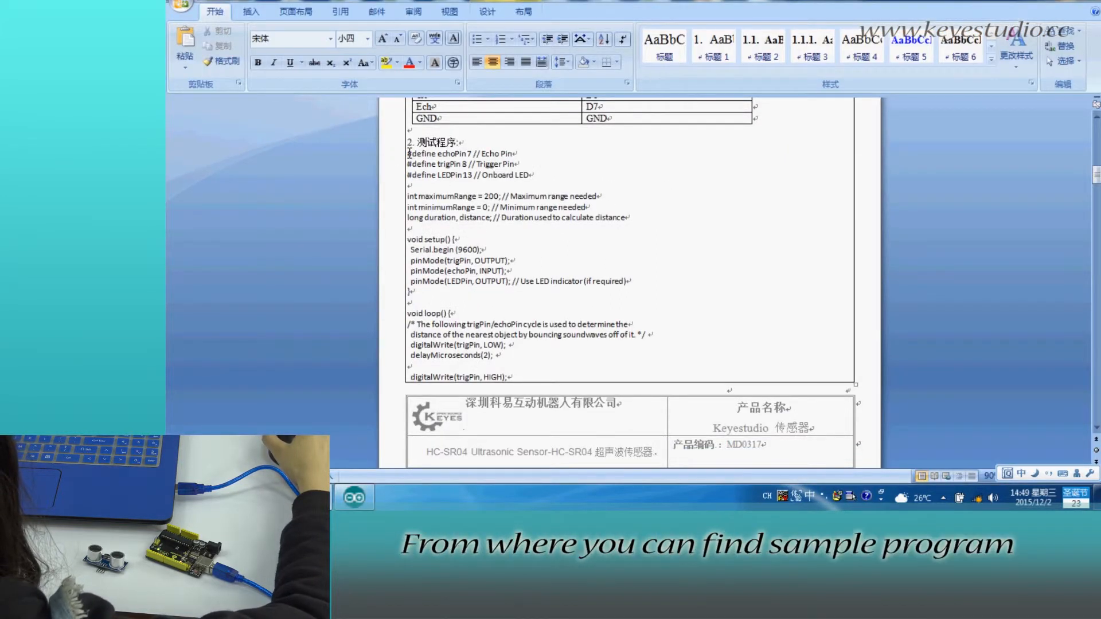
drag(409, 153, 471, 375)
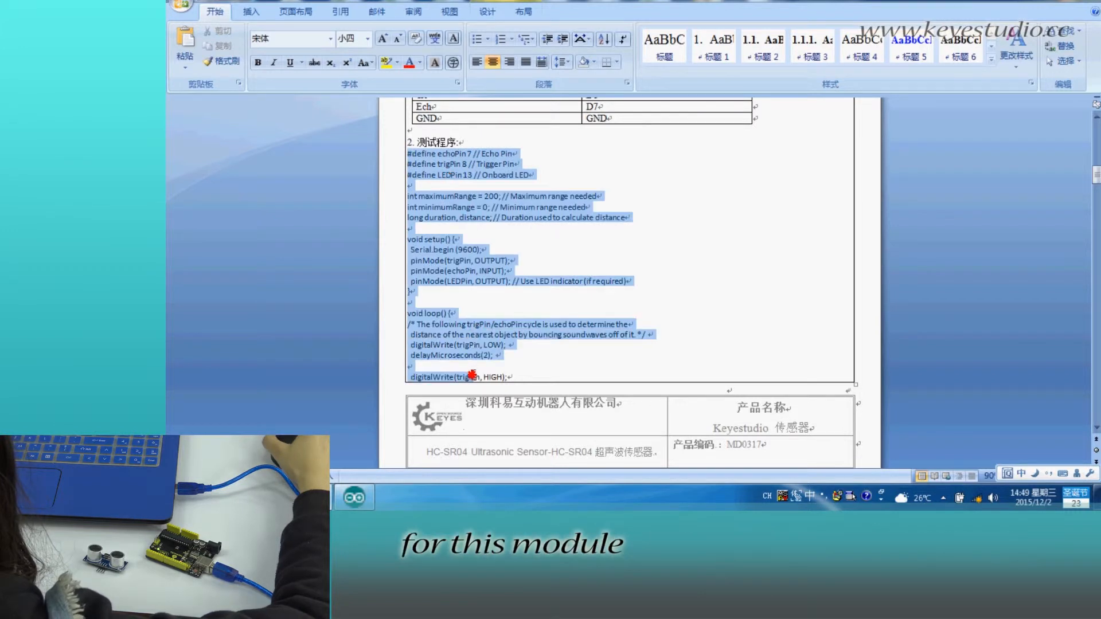
scroll(down, 3)
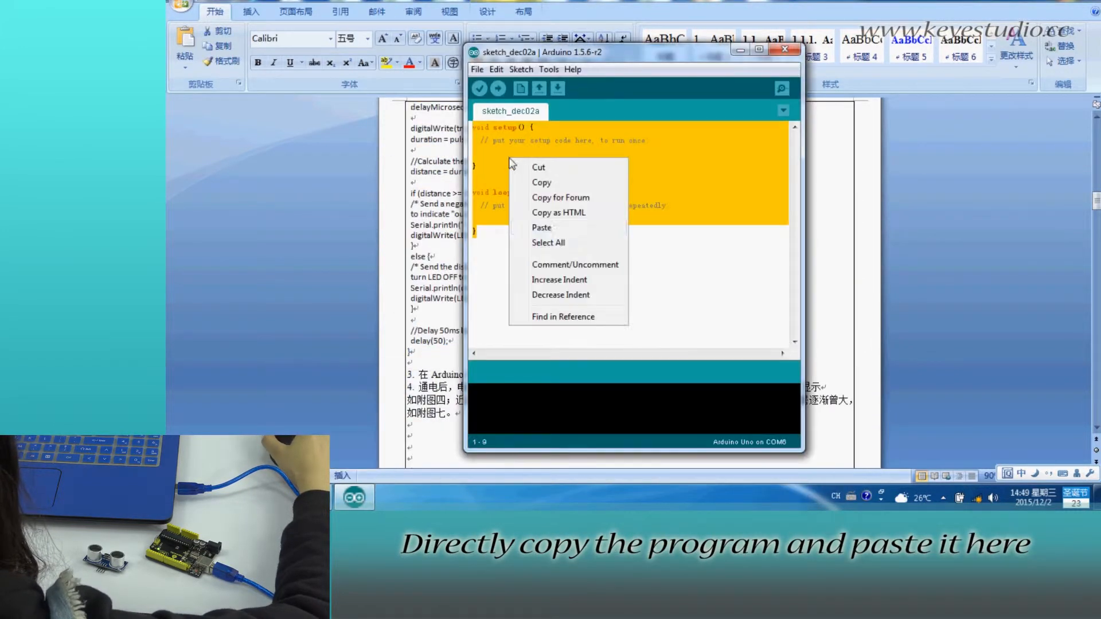
- Paste the ultrasonic code into the sketch, upload it to the Uno on COM6, and open Serial Monitor
click(480, 88)
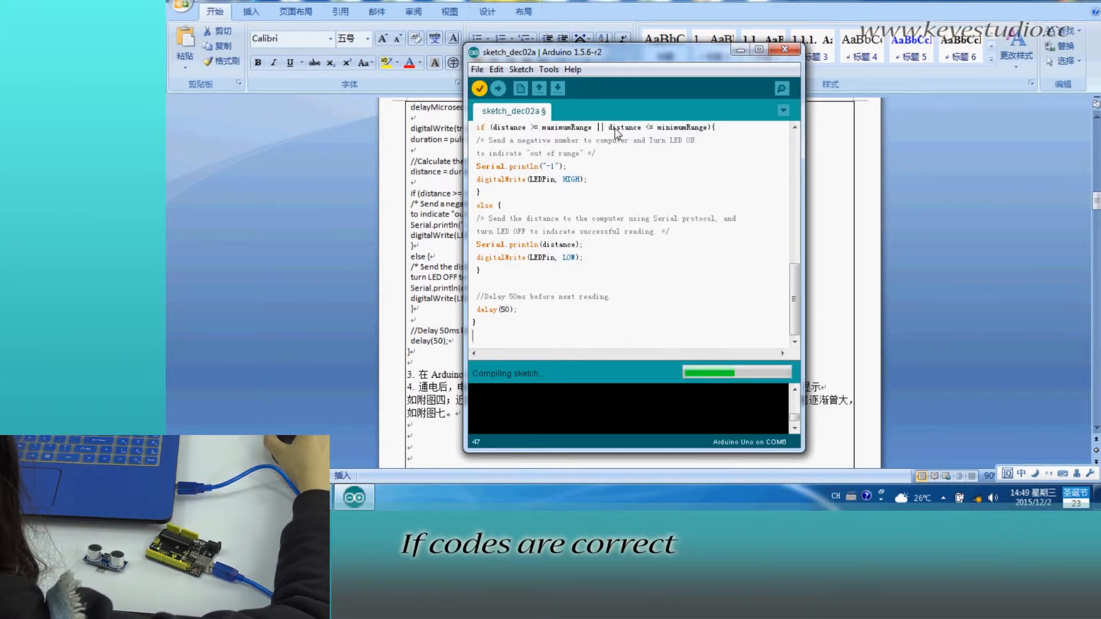
click(497, 88)
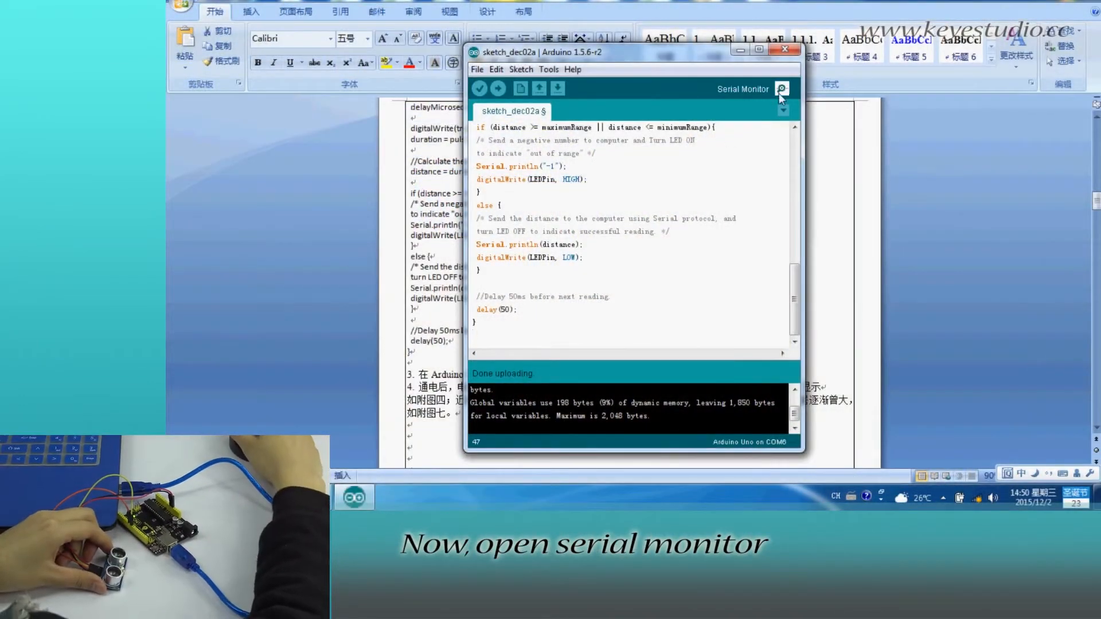
click(782, 90)
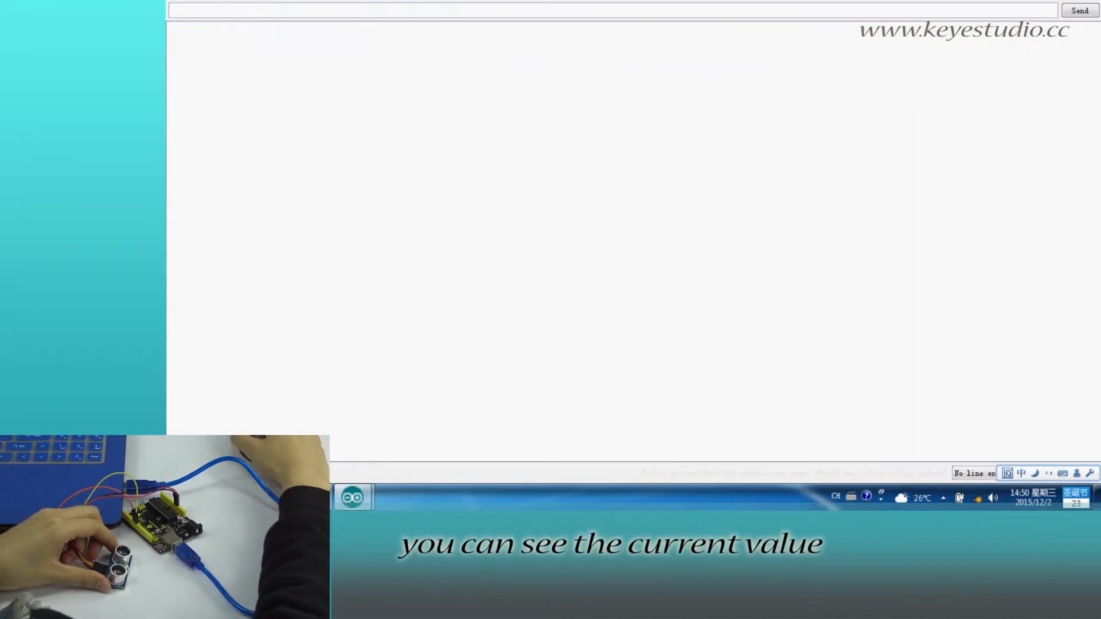